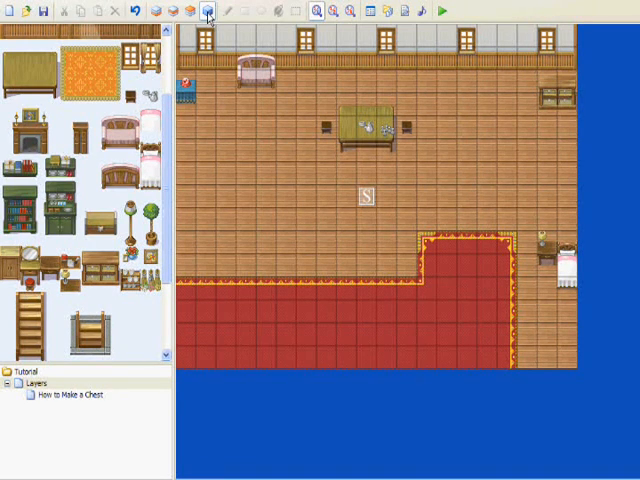
pyautogui.moveTo(256, 200)
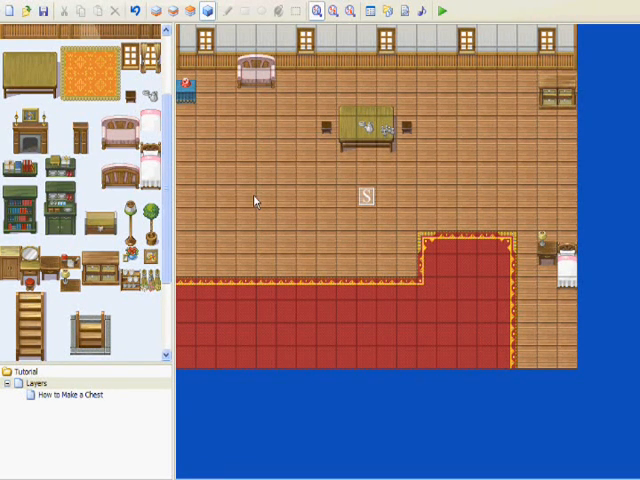
pyautogui.moveTo(248, 202)
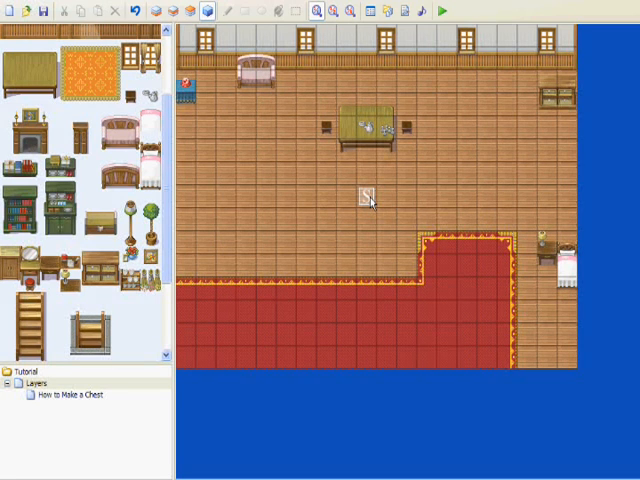
pyautogui.moveTo(222, 320)
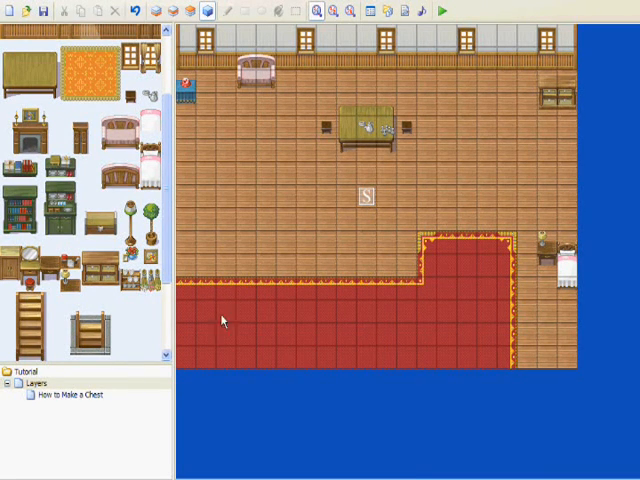
pyautogui.moveTo(210, 176)
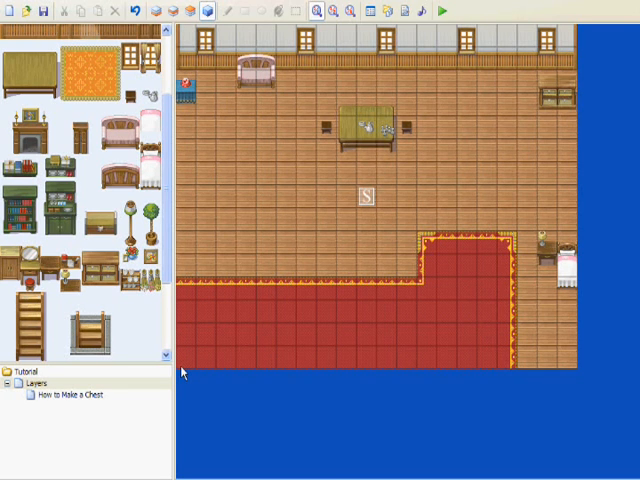
pyautogui.moveTo(192, 336)
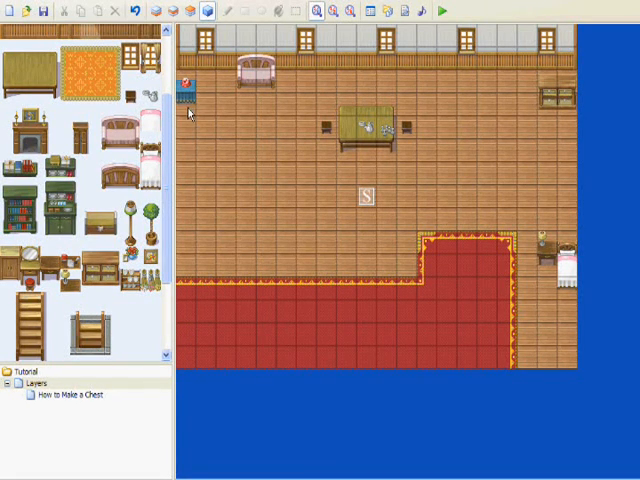
pyautogui.moveTo(192, 356)
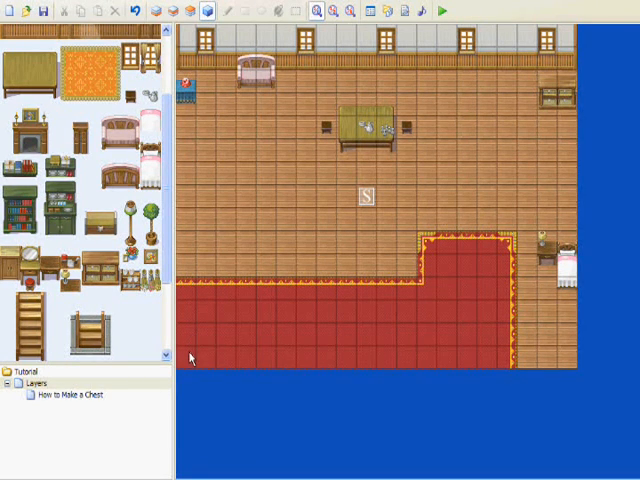
# - Create a new event on the carpet tile and name it 'Transfer Player'
pyautogui.click(186, 312)
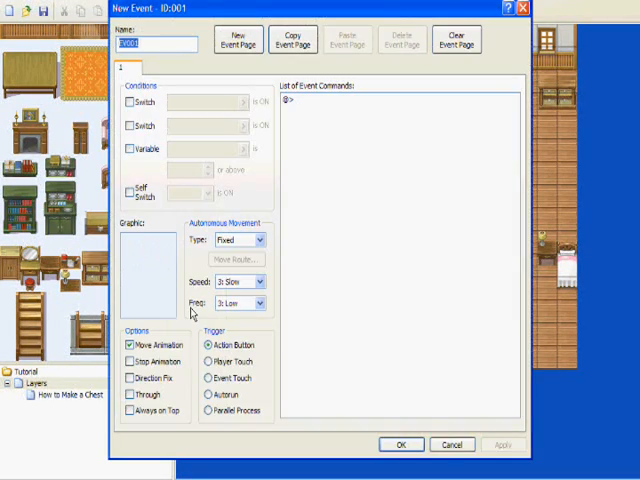
pyautogui.moveTo(308, 162)
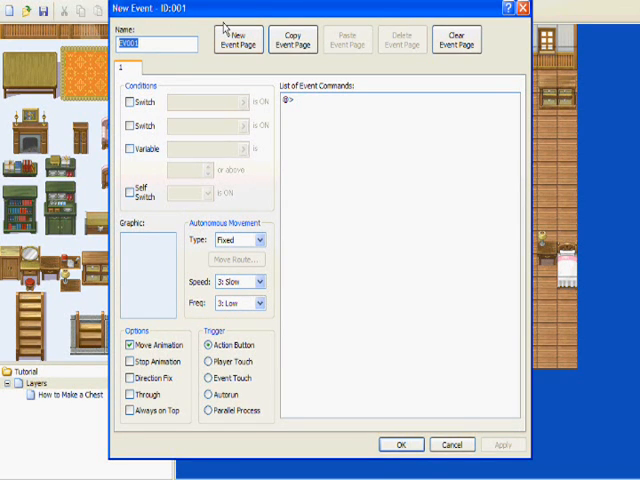
pyautogui.moveTo(148, 36)
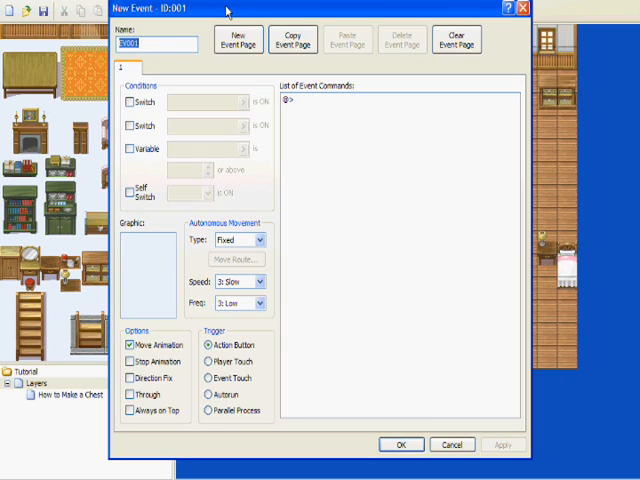
pyautogui.write('Transfer Player')
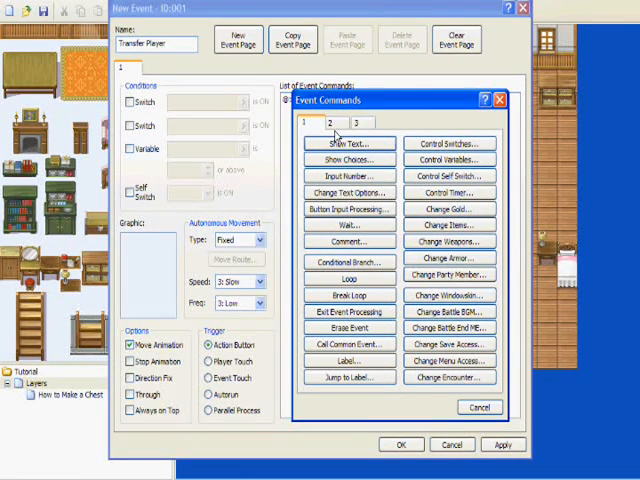
# - Add a Transfer Player command from page 2 and bring up the Direct appointment map picker
pyautogui.click(334, 124)
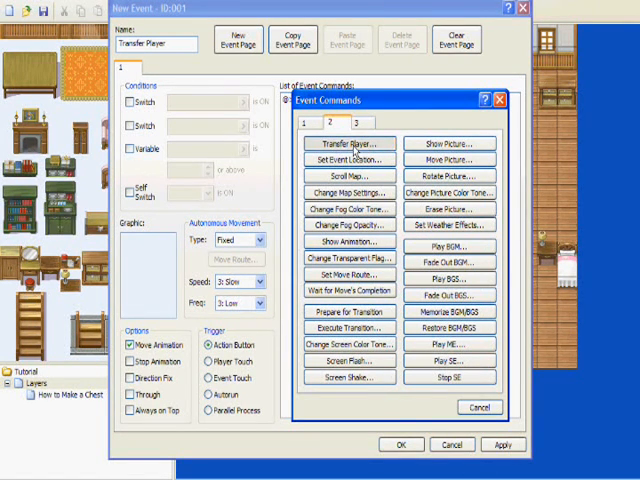
pyautogui.click(348, 144)
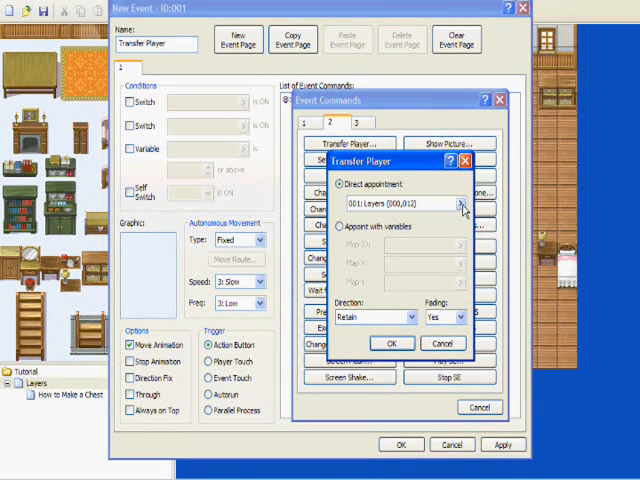
pyautogui.moveTo(462, 208)
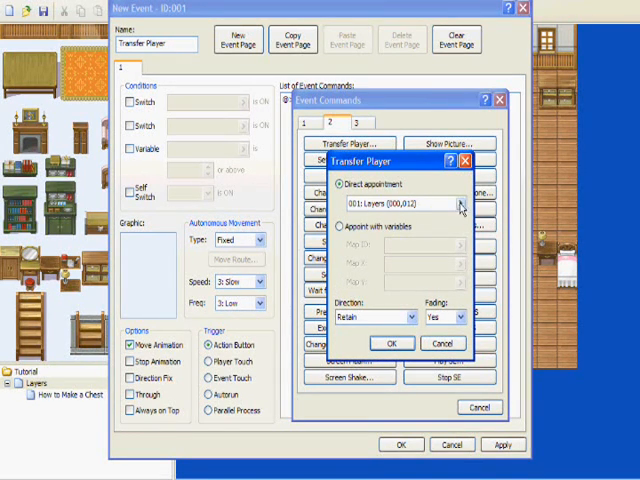
pyautogui.click(460, 204)
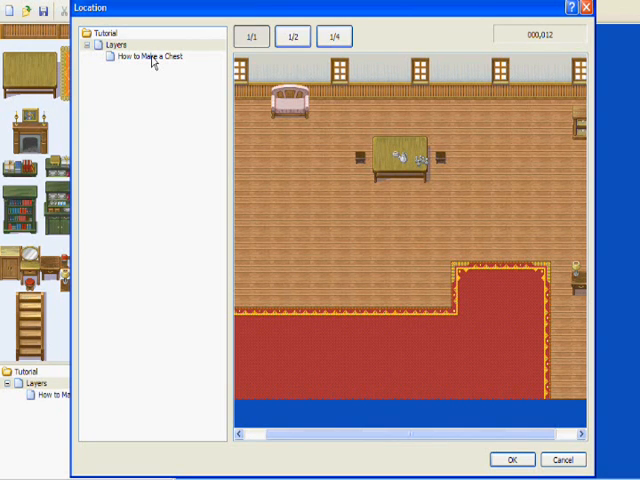
# - Choose the How to Make a Chest map and pick an arrival tile near its top
pyautogui.click(164, 56)
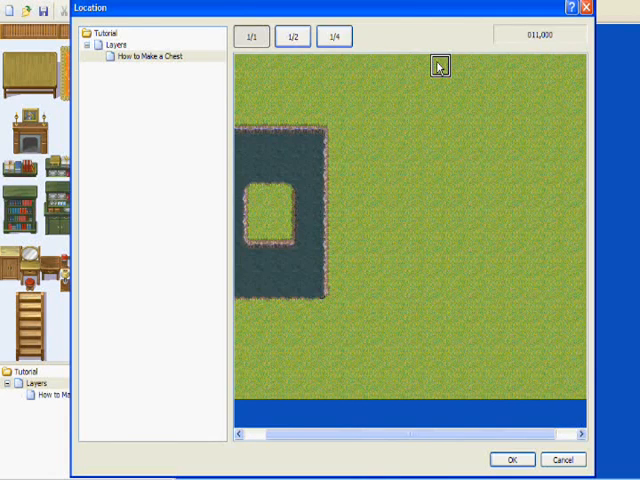
pyautogui.click(512, 460)
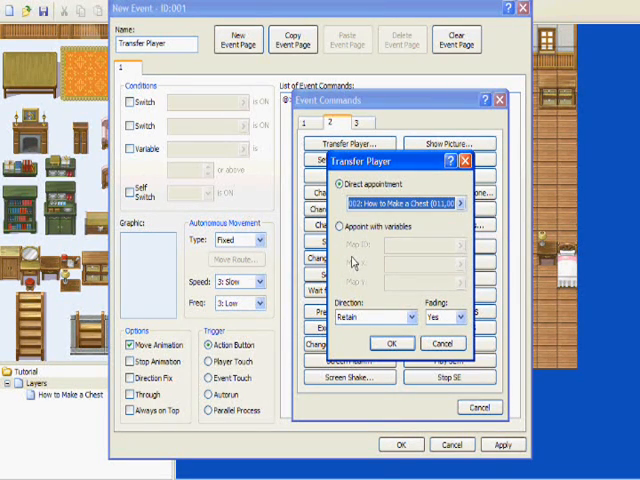
pyautogui.moveTo(360, 264)
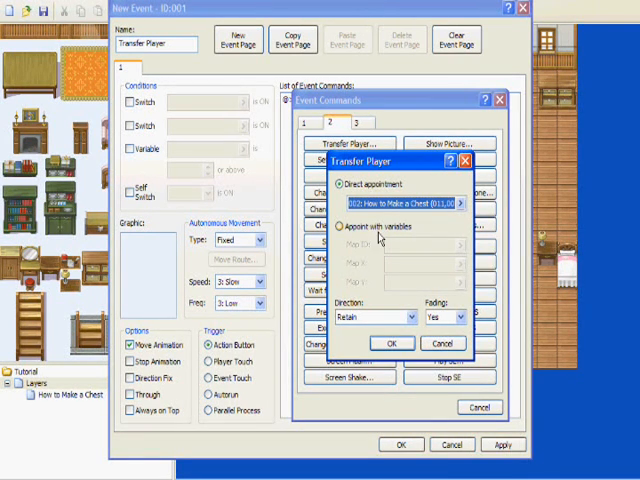
pyautogui.moveTo(428, 252)
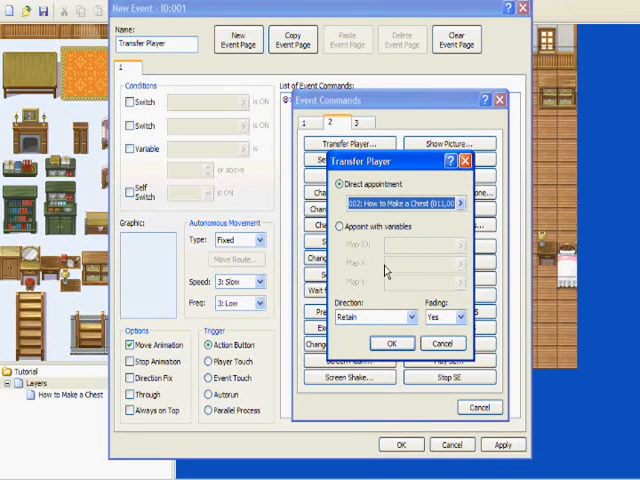
pyautogui.moveTo(424, 292)
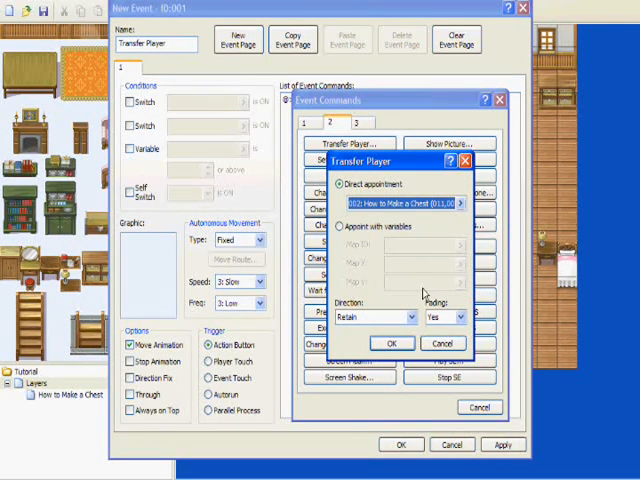
pyautogui.moveTo(420, 292)
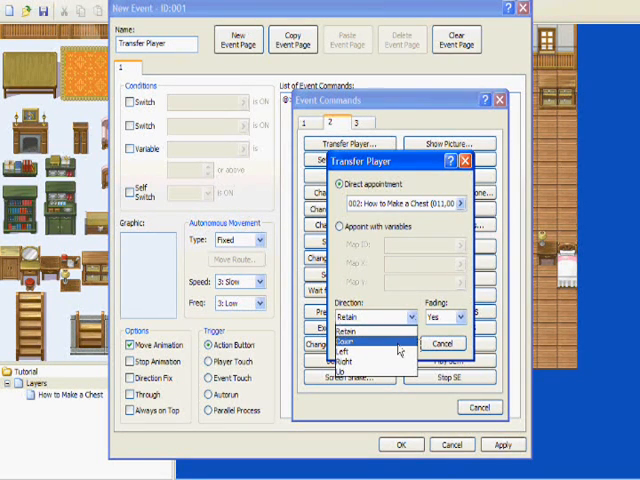
# - Set arrival direction to Down, keep Fading at Yes, and confirm the transfer command
pyautogui.click(356, 348)
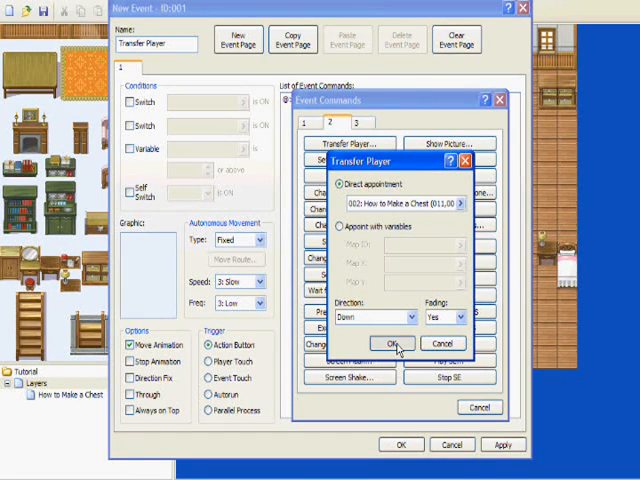
pyautogui.click(466, 316)
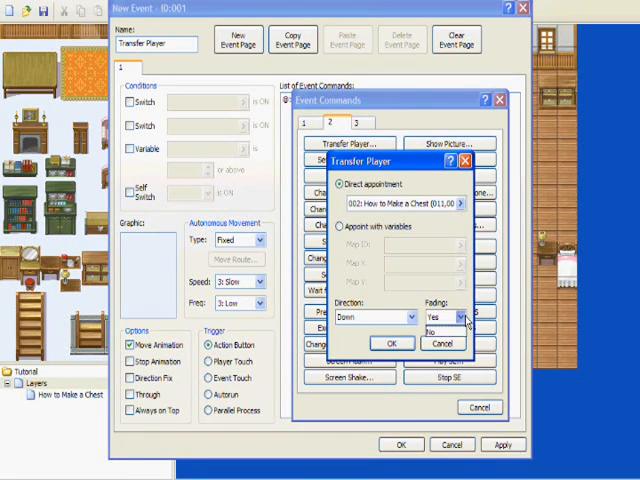
pyautogui.click(440, 316)
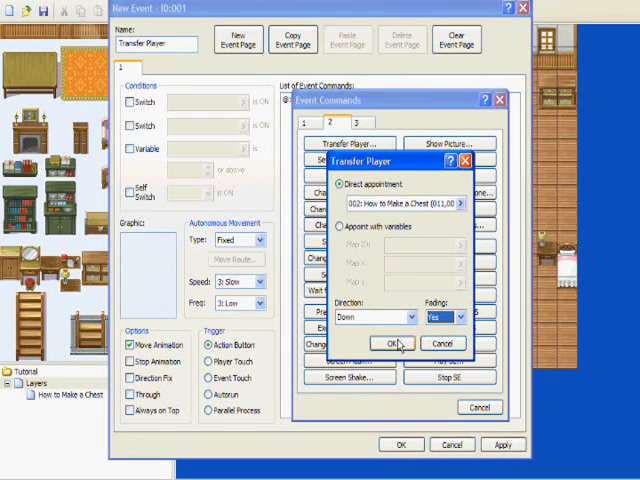
pyautogui.click(390, 344)
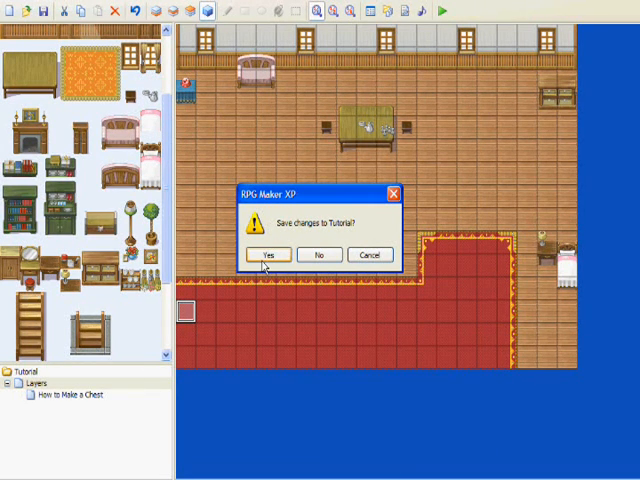
# - Answer Yes to saving Tutorial's changes so the playtest launches
pyautogui.click(268, 254)
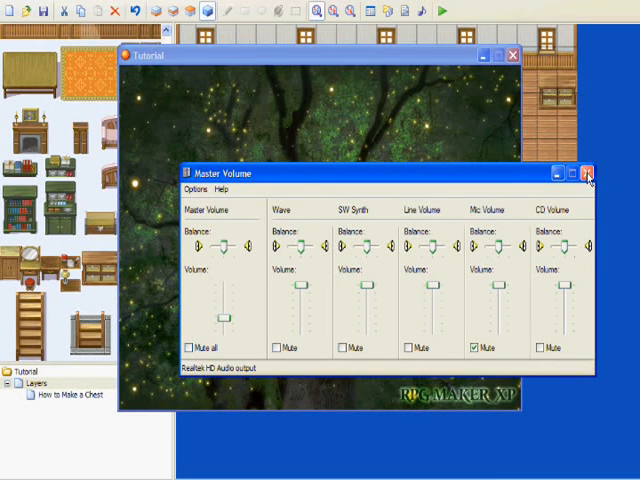
# - Dismiss the volume mixer, start a New Game, and walk the hero up across the room
pyautogui.click(592, 172)
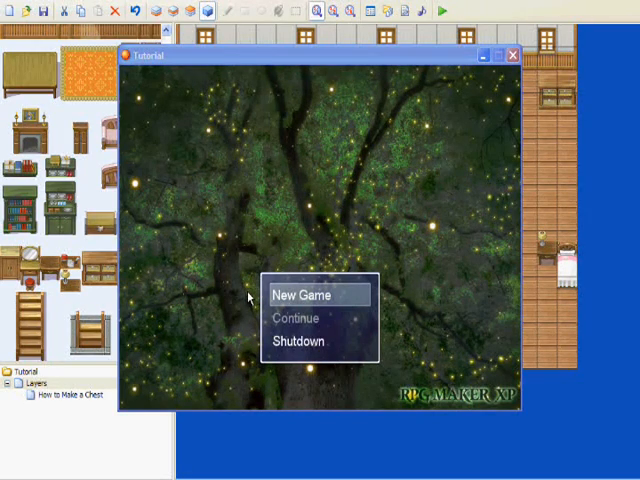
pyautogui.click(308, 294)
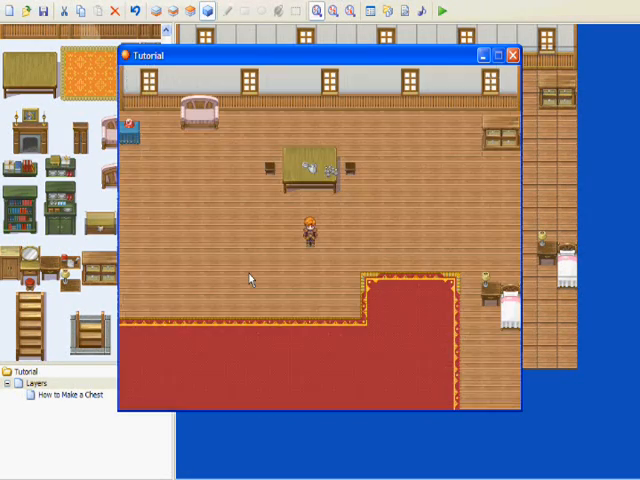
pyautogui.press('Up')
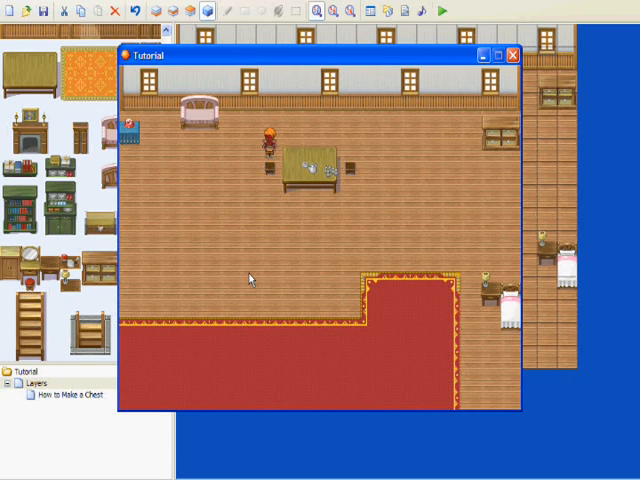